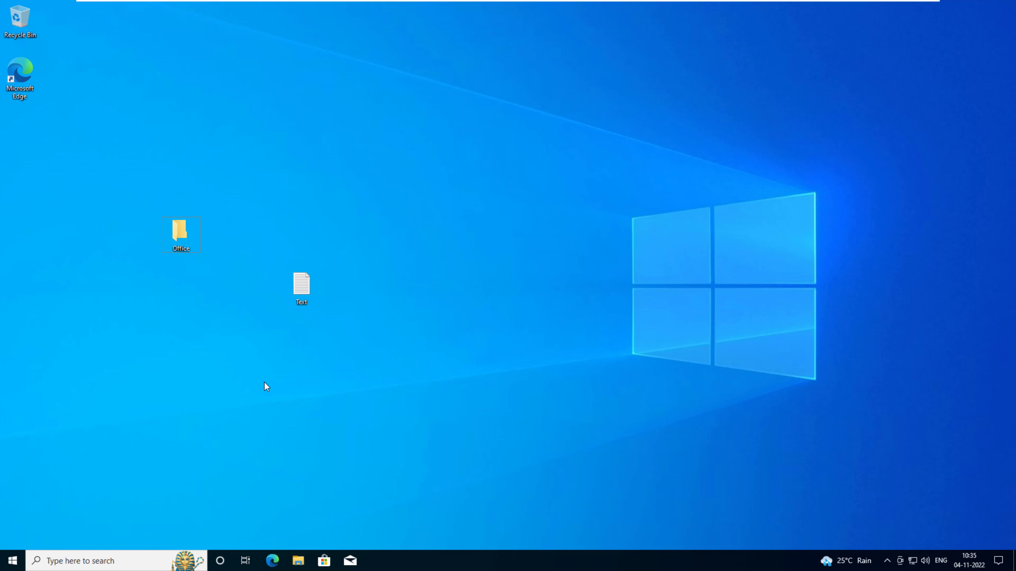
Reach the Recovery page via Start, Settings and Update & Security
left_click(11, 561)
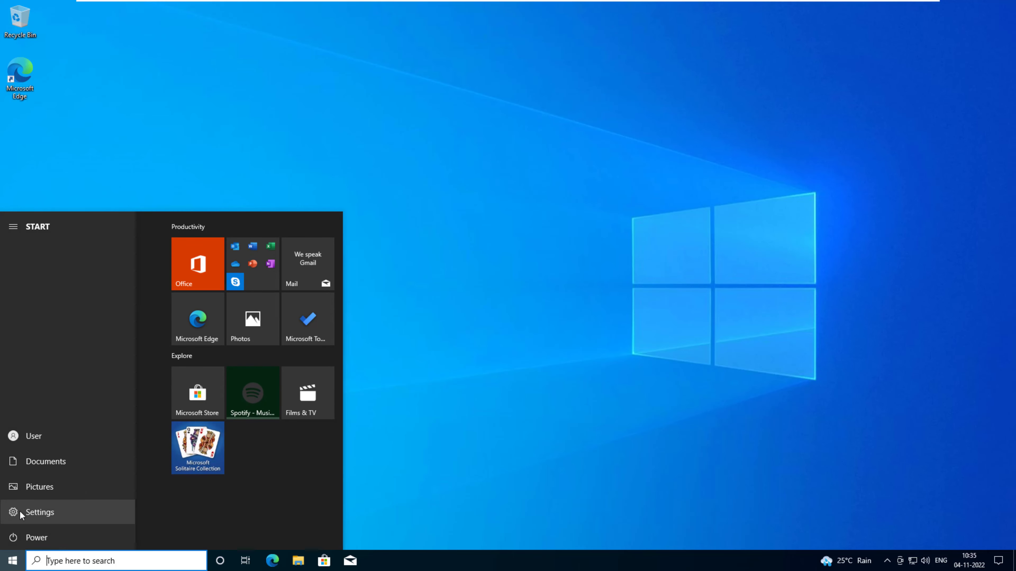
left_click(21, 515)
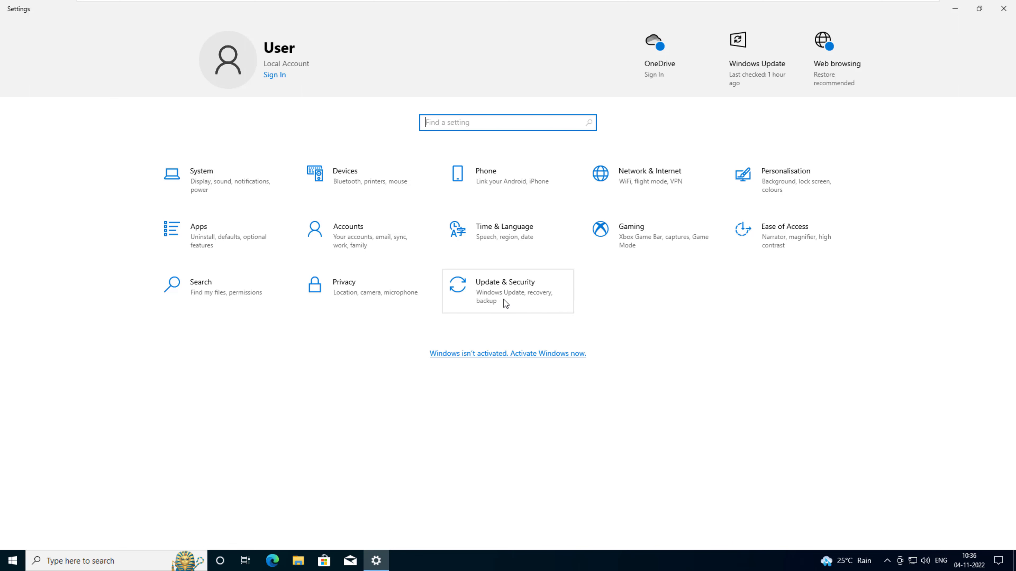
left_click(504, 292)
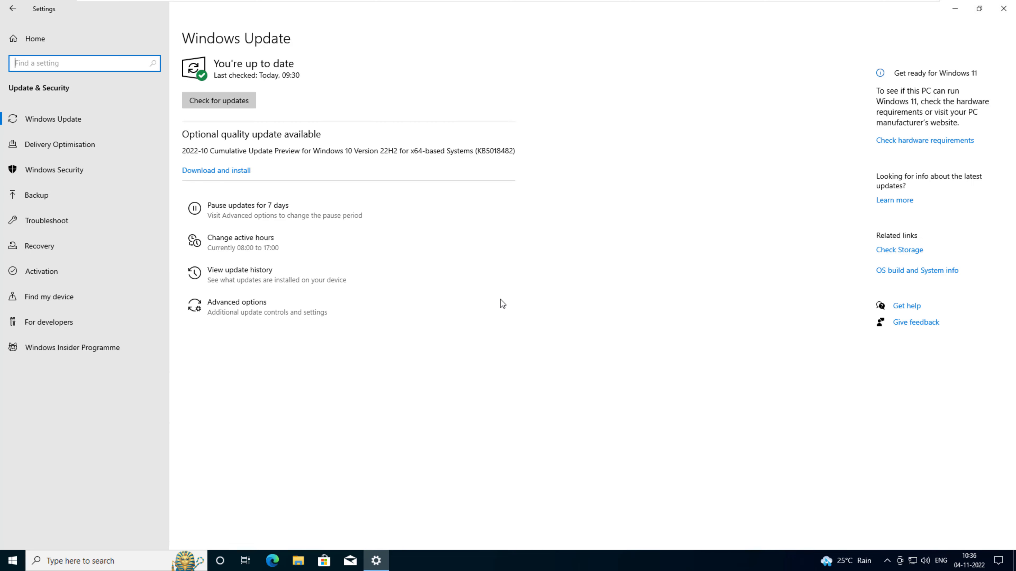
mouse_move(66, 256)
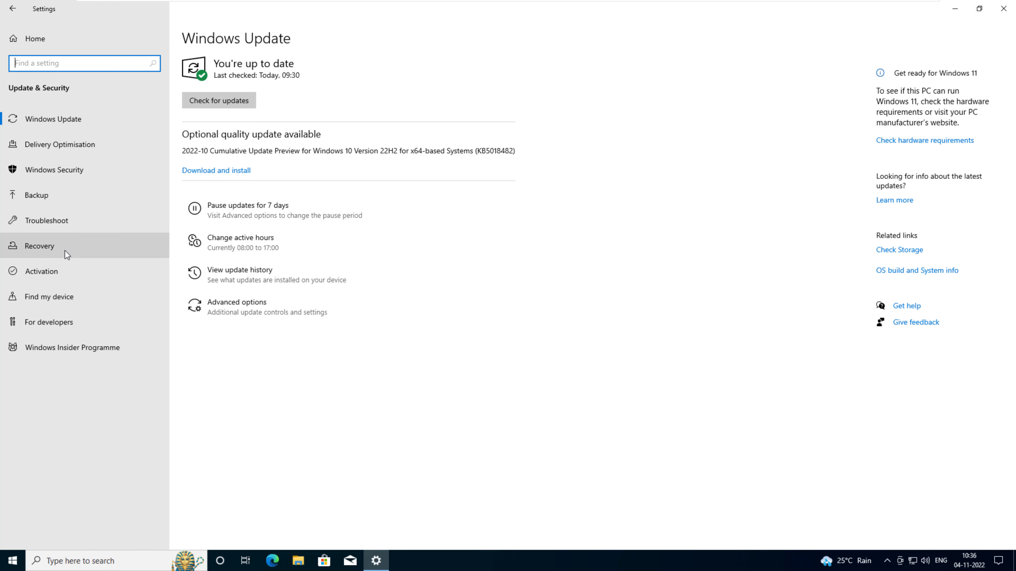
left_click(39, 246)
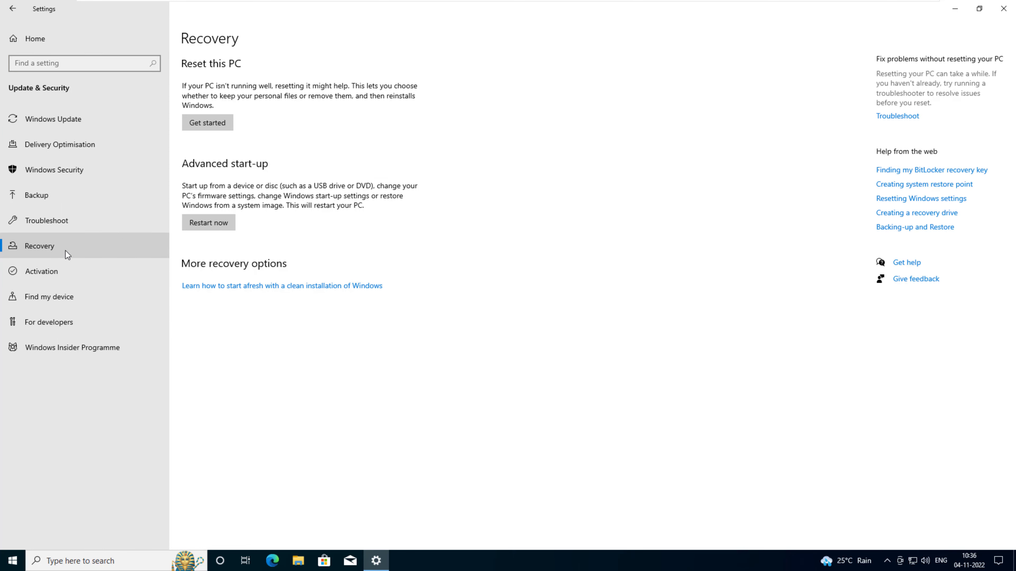
mouse_move(208, 135)
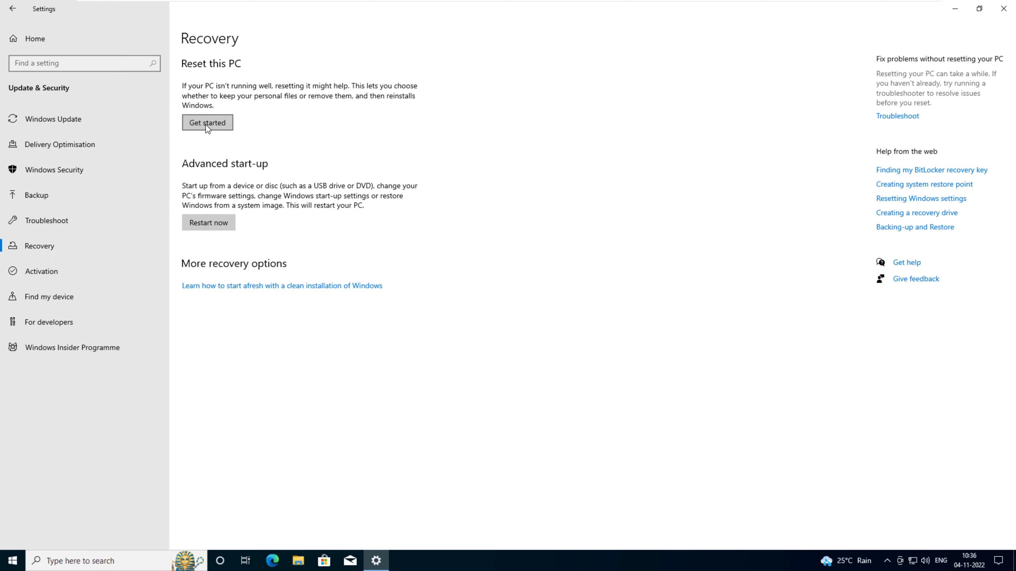
Begin Reset this PC with Get started, choosing Remove everything and Local reinstall
left_click(207, 123)
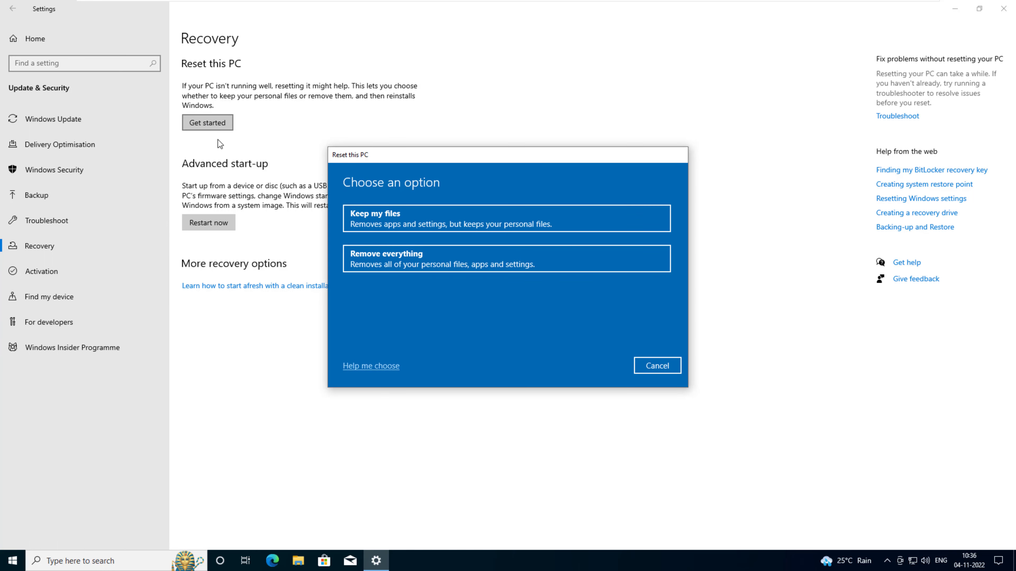
mouse_move(227, 153)
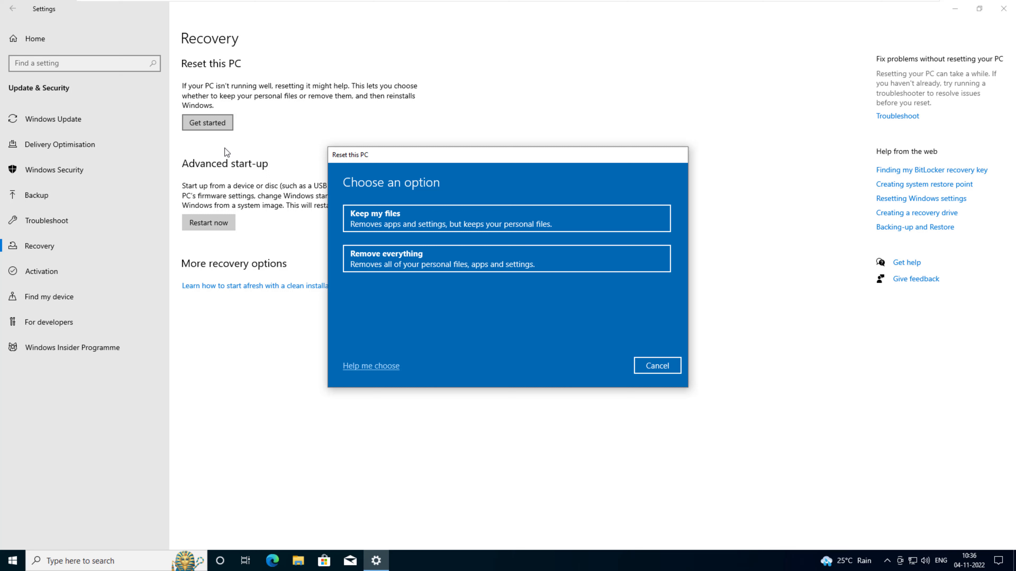
mouse_move(367, 277)
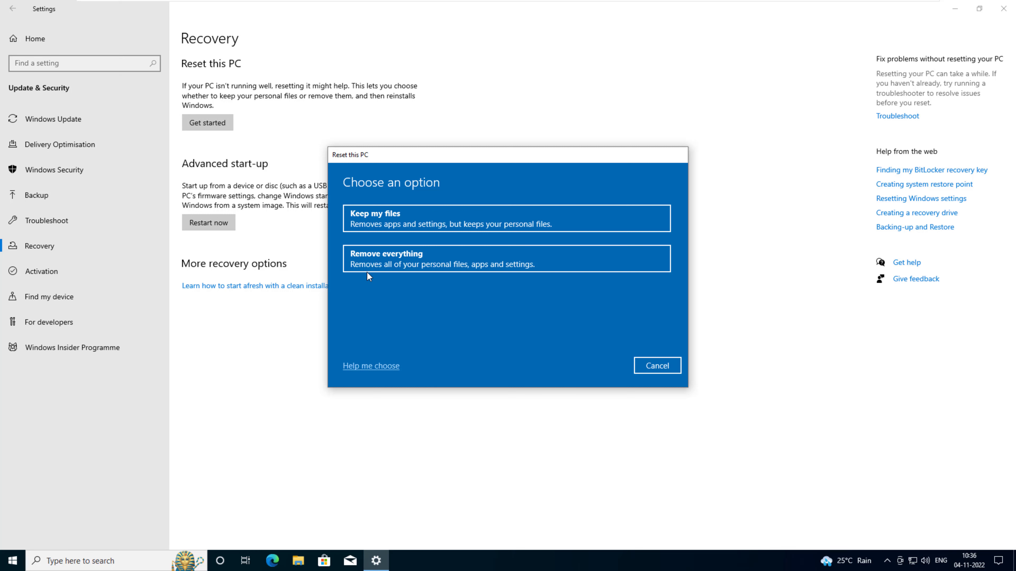
mouse_move(390, 270)
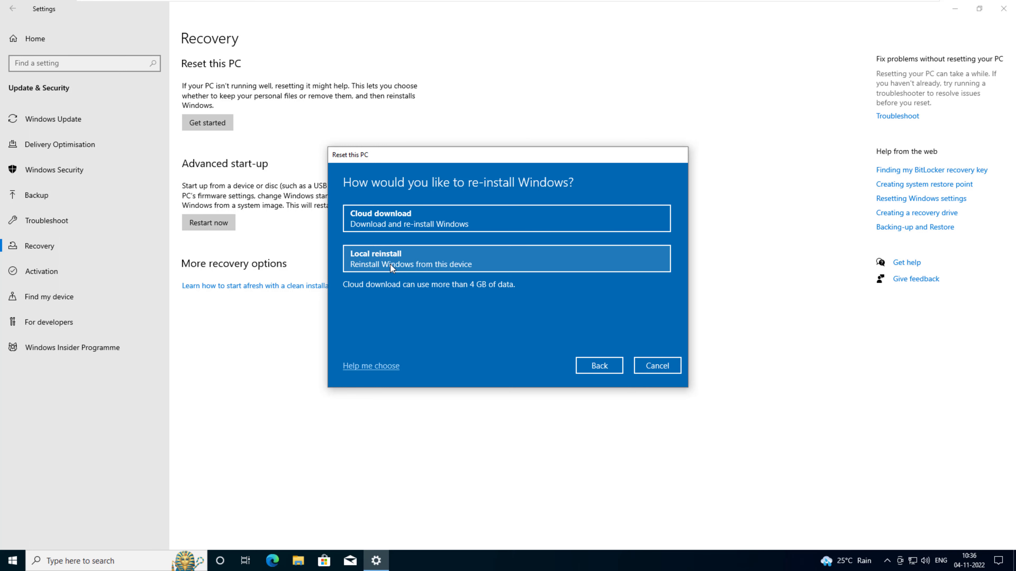
mouse_move(391, 304)
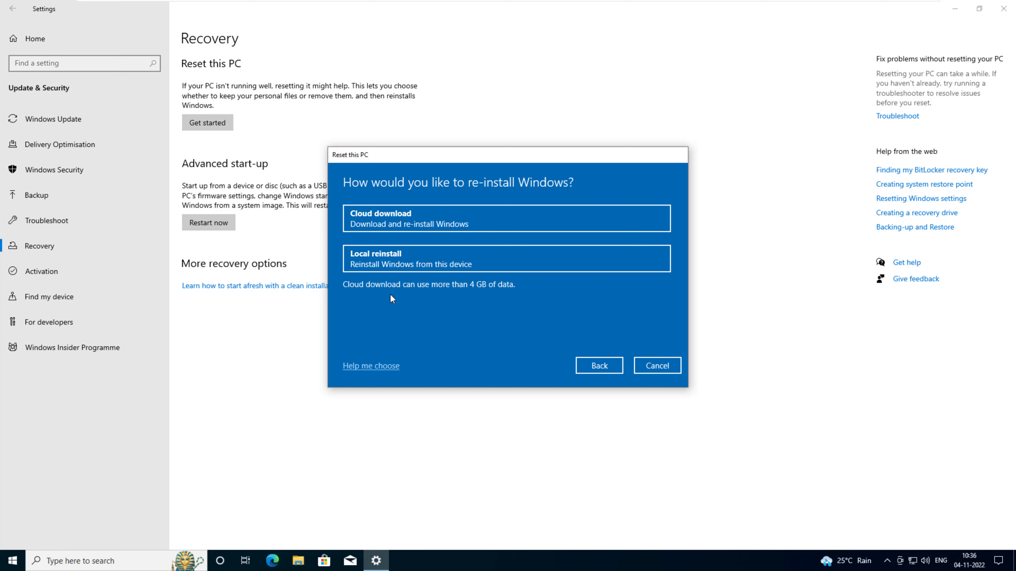
mouse_move(393, 279)
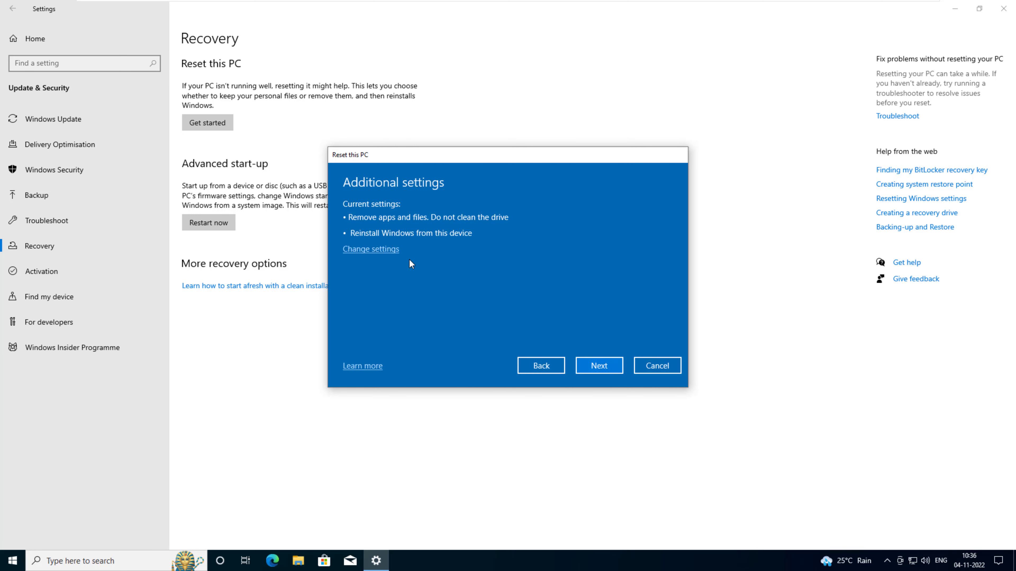
Change the reset settings to clean the drive and download Windows, then confirm
left_click(370, 249)
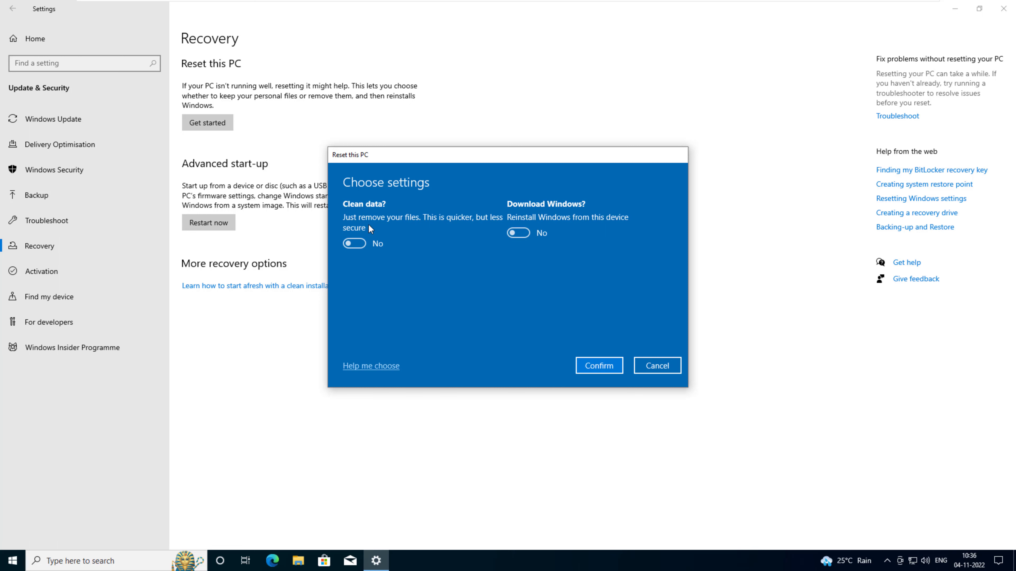
mouse_move(384, 227)
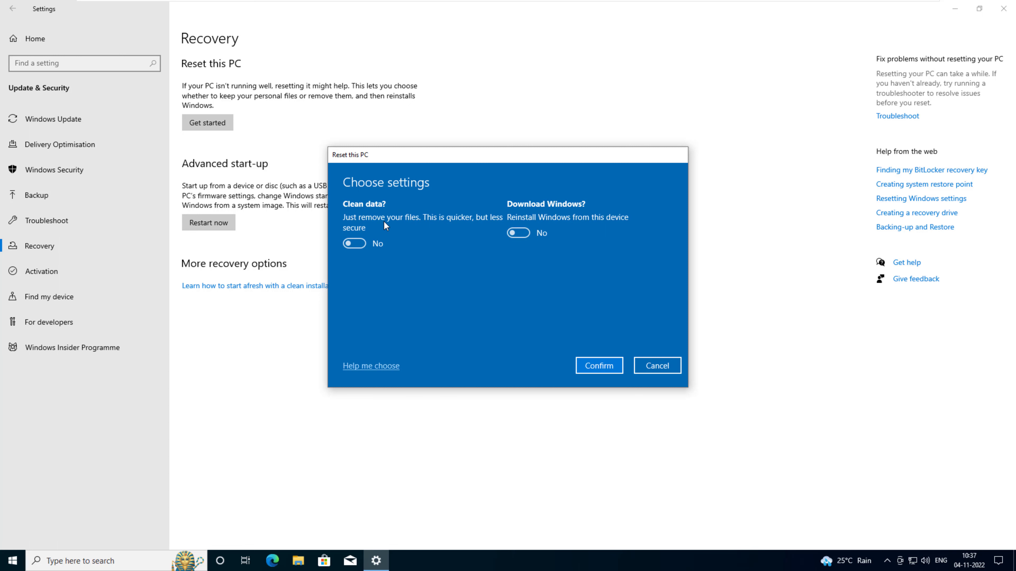
left_click(354, 243)
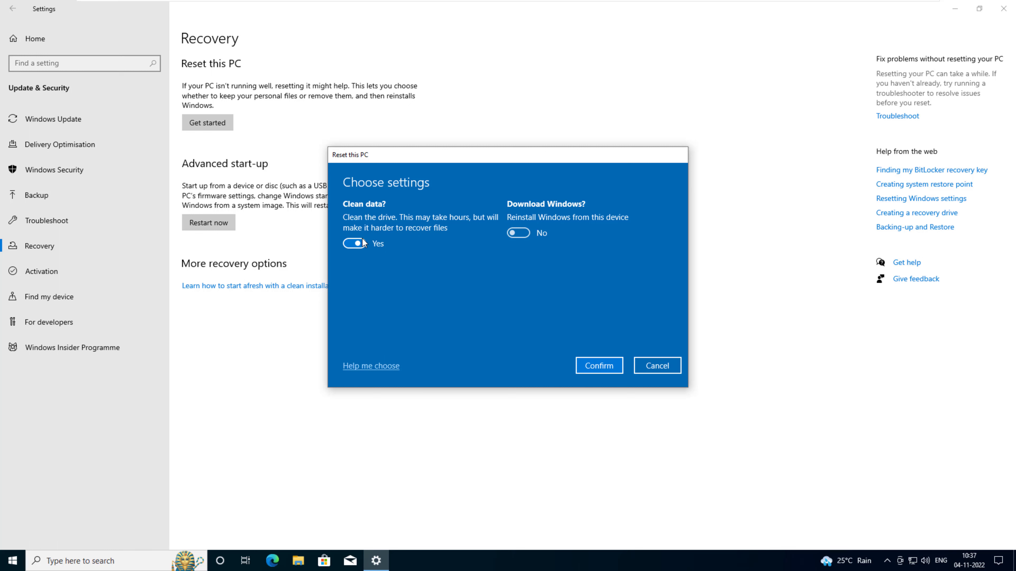
mouse_move(472, 241)
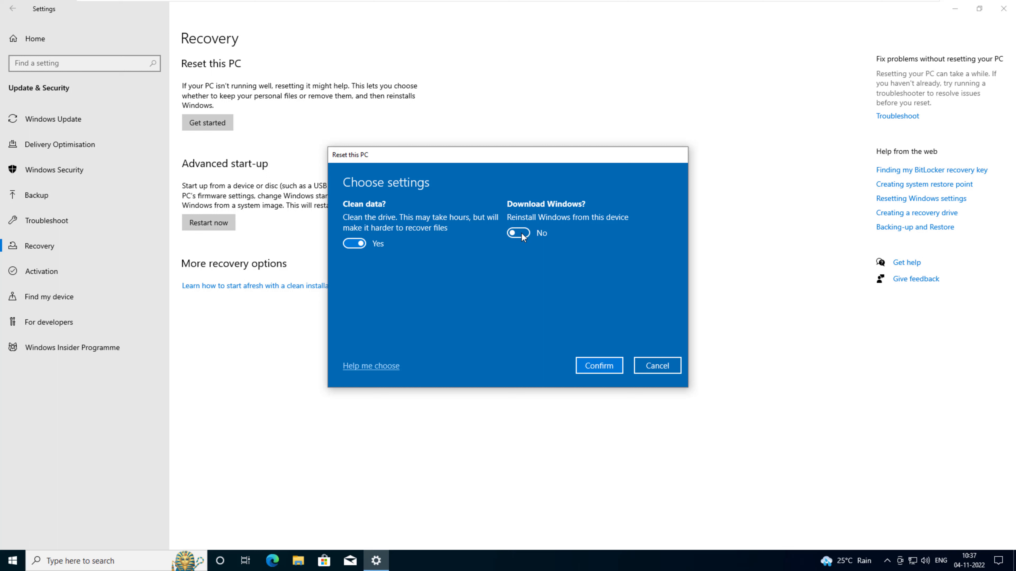
left_click(519, 240)
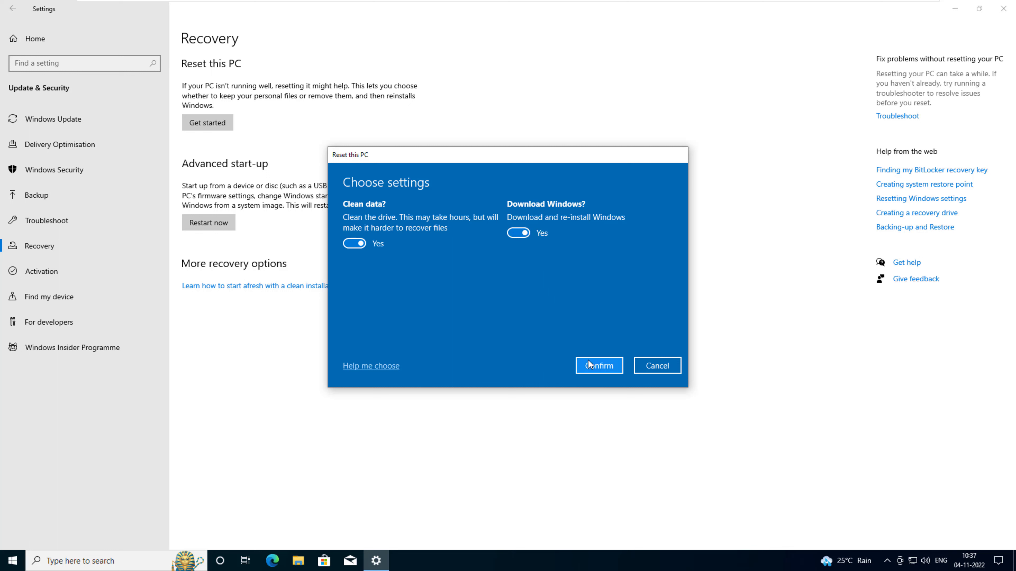
left_click(599, 366)
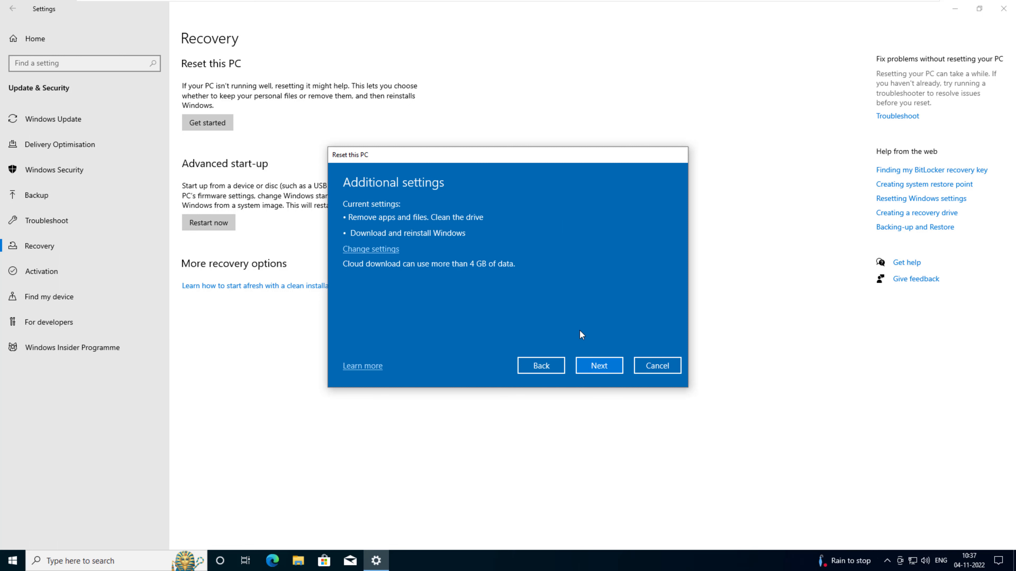
mouse_move(594, 372)
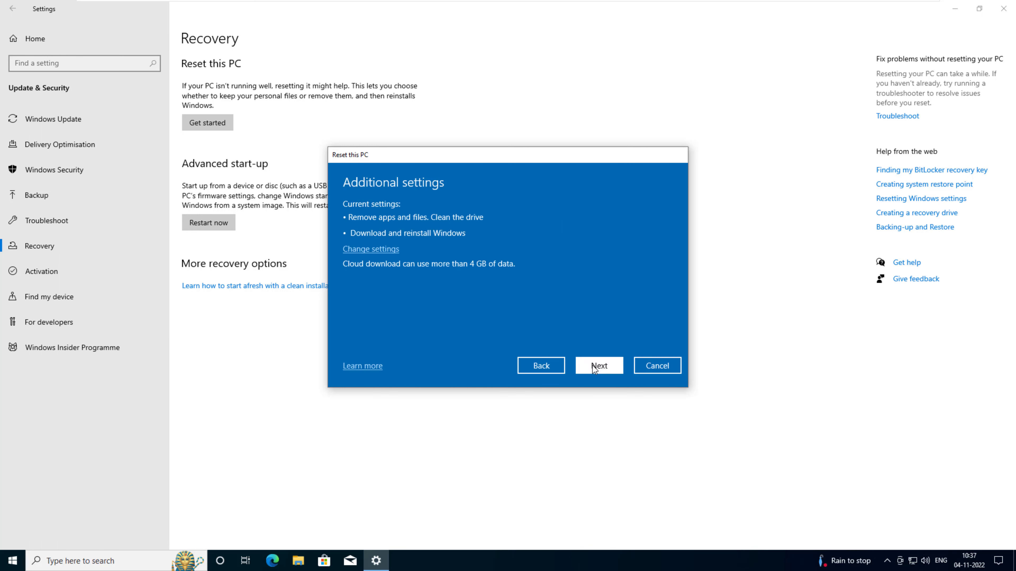
Continue to the Ready to reset this PC summary
left_click(598, 365)
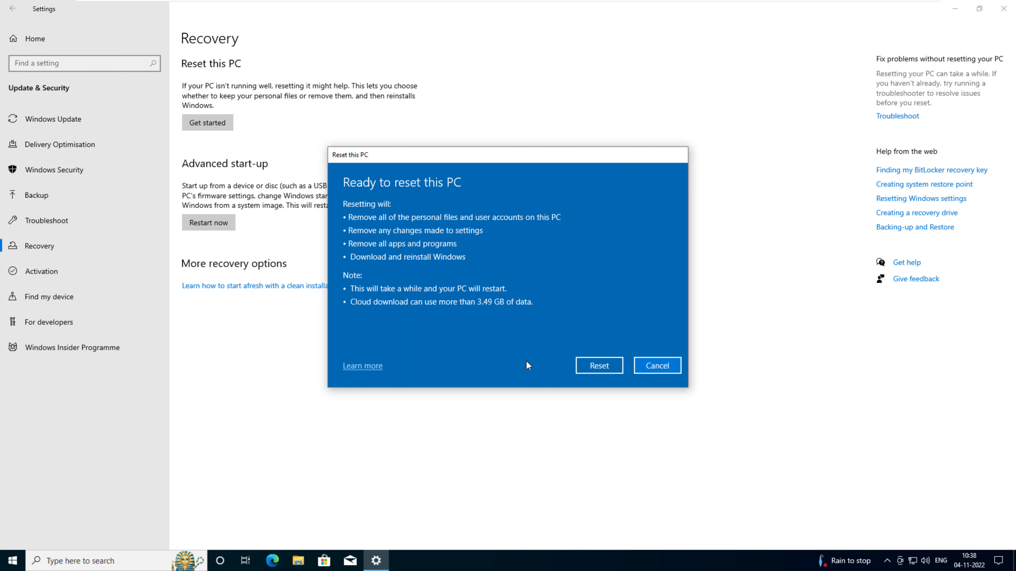
mouse_move(605, 370)
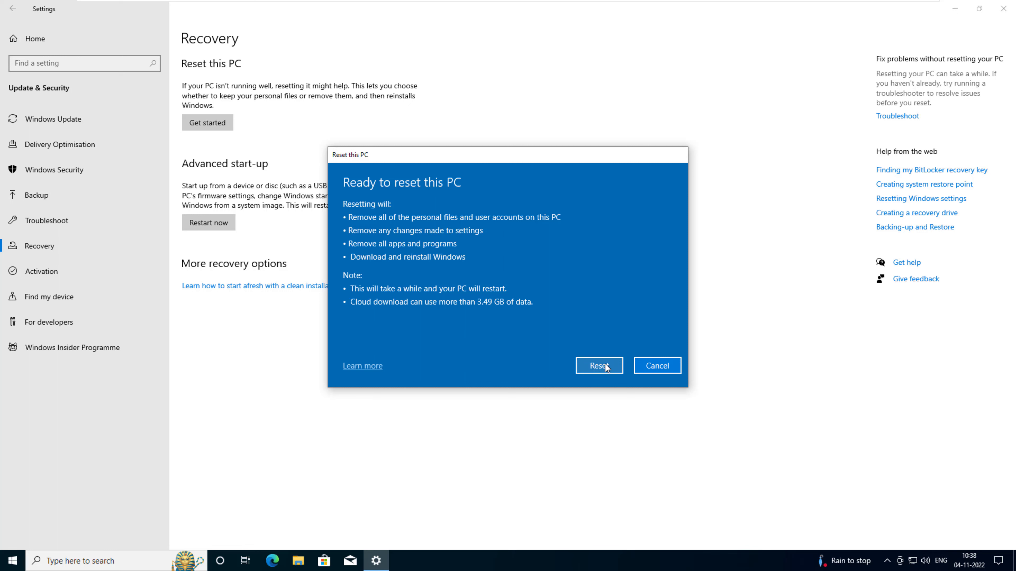
Run the reset and accept United States as the region in Windows Setup
left_click(599, 366)
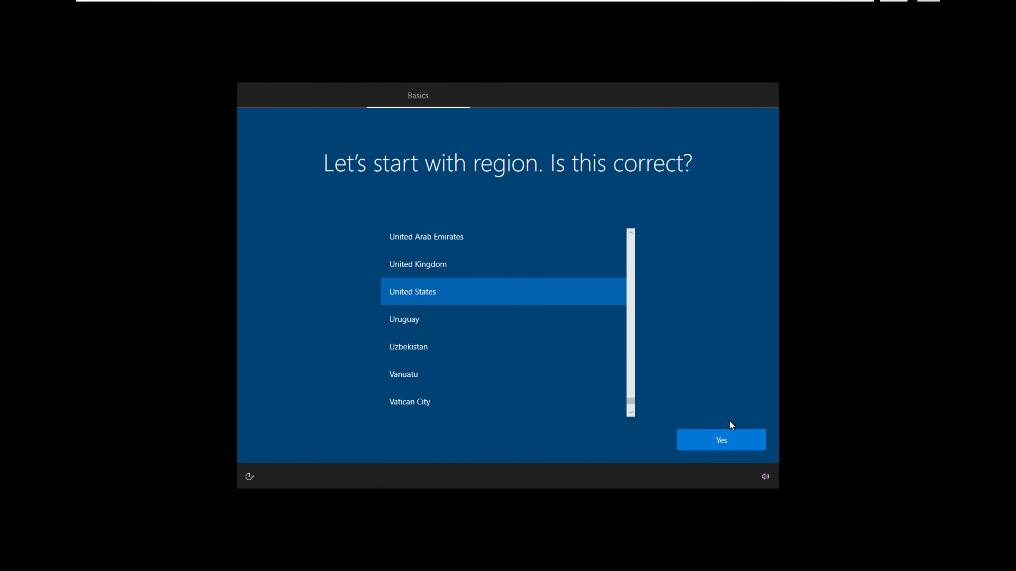
left_click(721, 440)
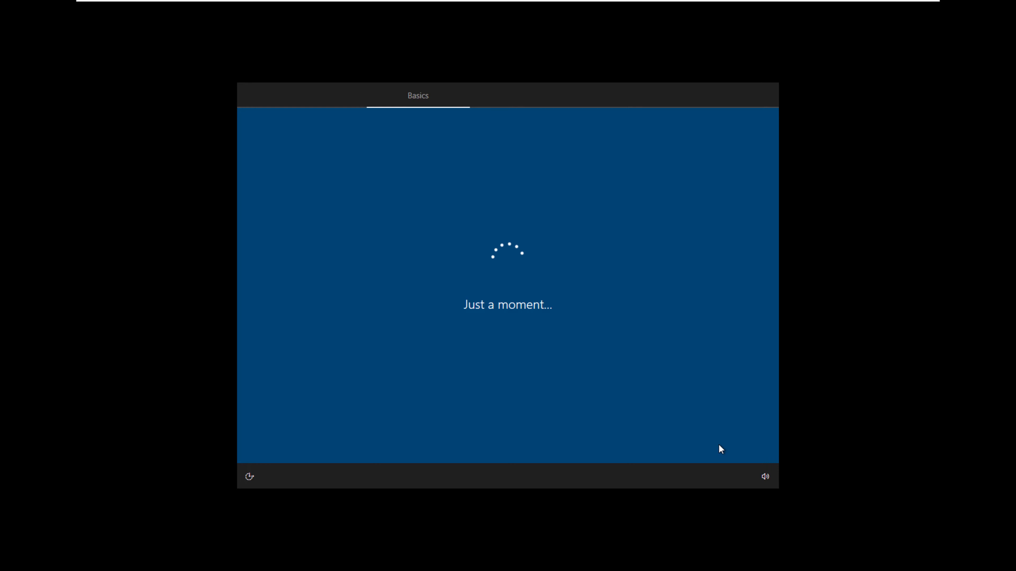